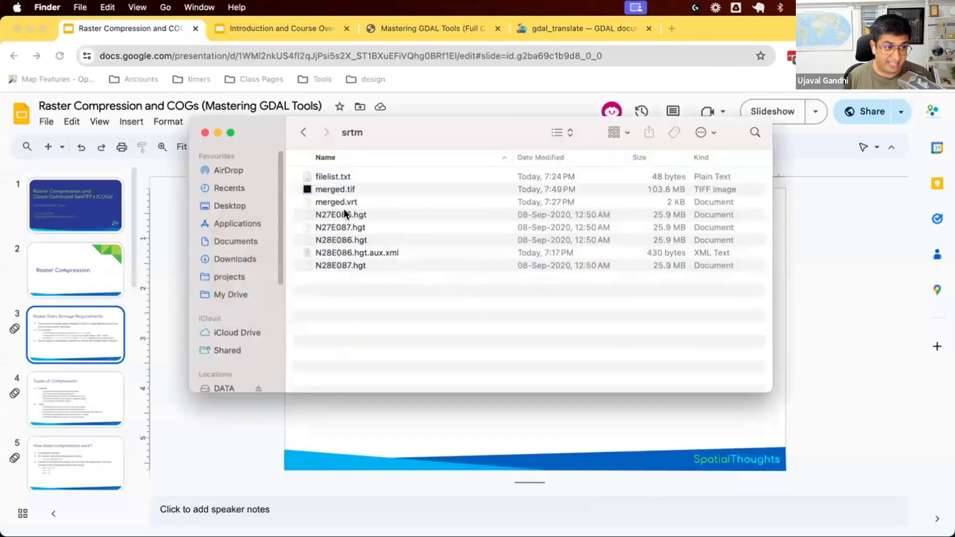
Show Get Info details for the N27E086.hgt tile in the srtm folder.
right_click(341, 215)
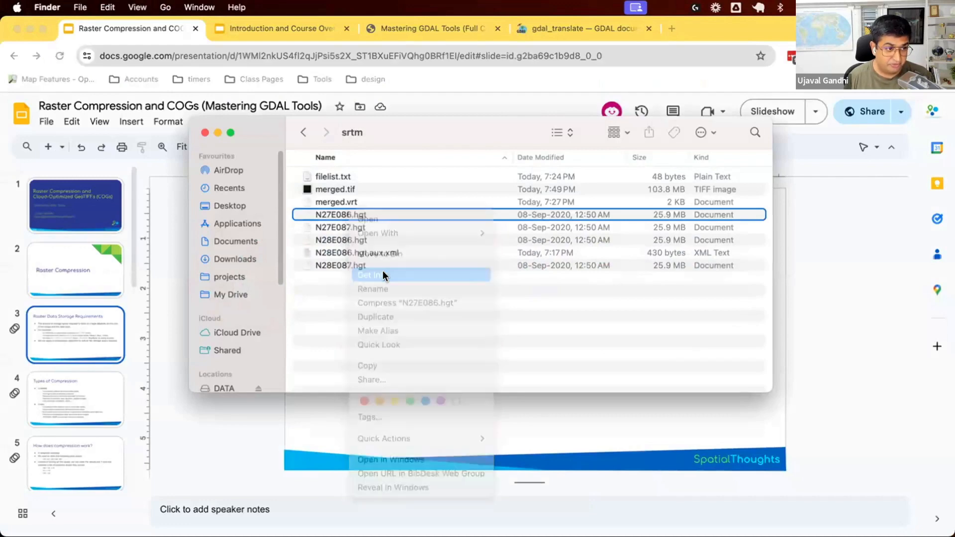
click(369, 275)
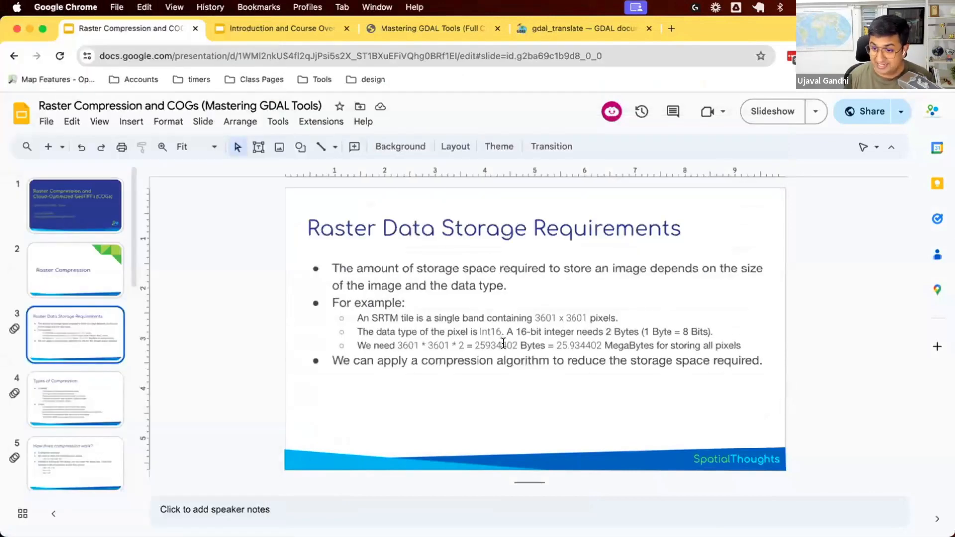
click(772, 112)
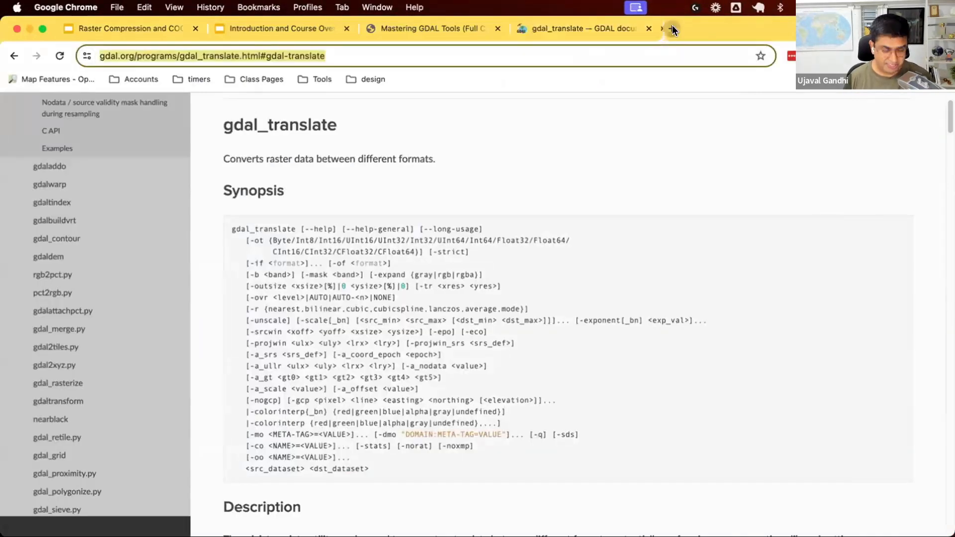
Search Google for 'gdal geotiff' in a new Chrome tab.
text(gdal geotiff)
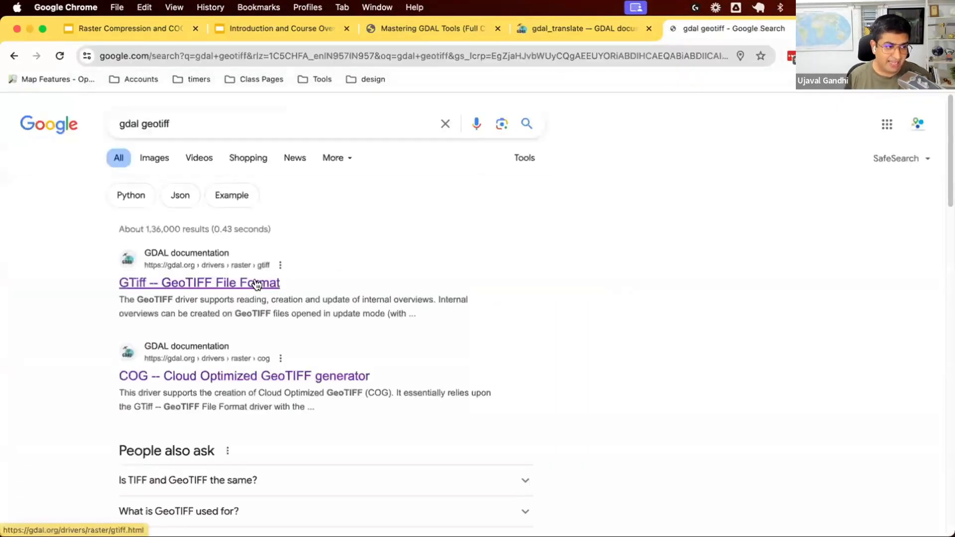
View the GTiff driver page's Creation Options, reaching the TILED and COMPRESS entries.
click(199, 283)
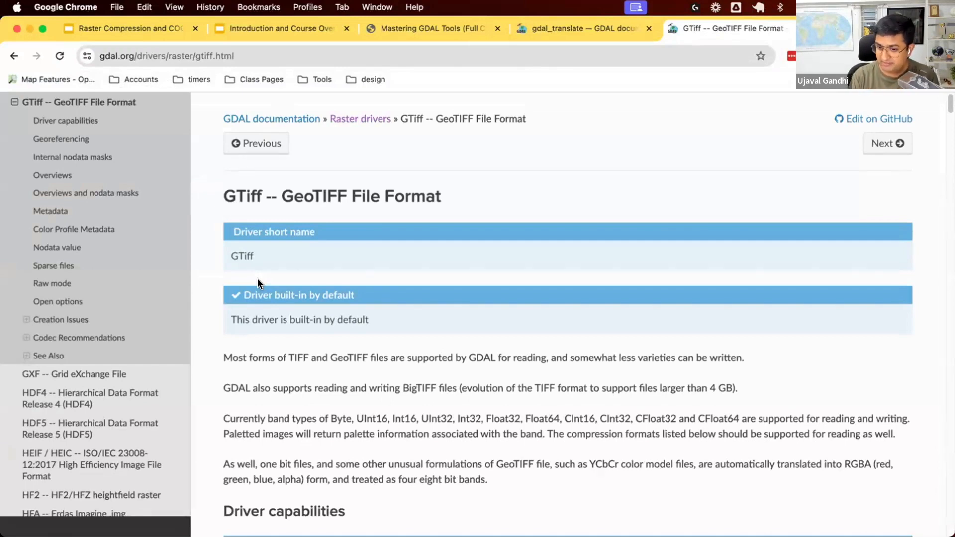
scroll(down, 3)
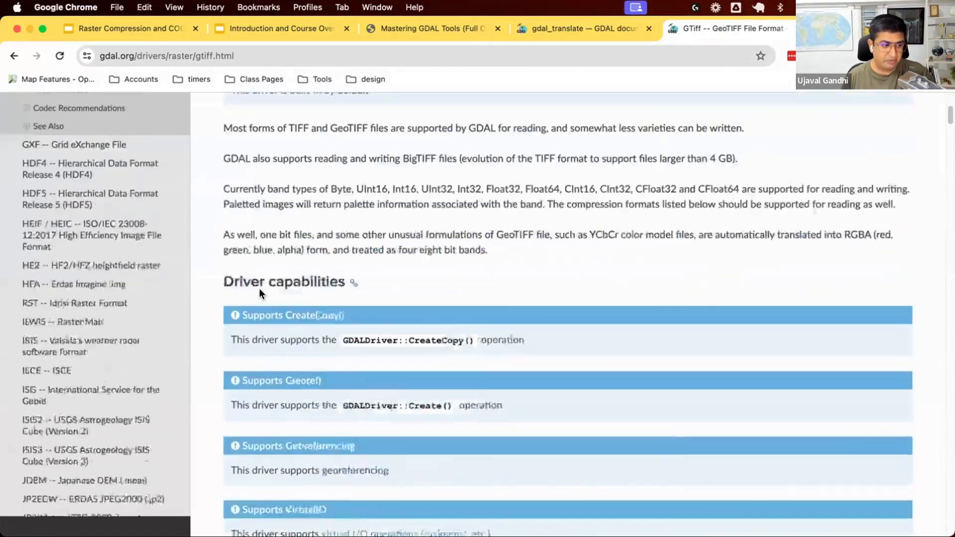
scroll(down, 3)
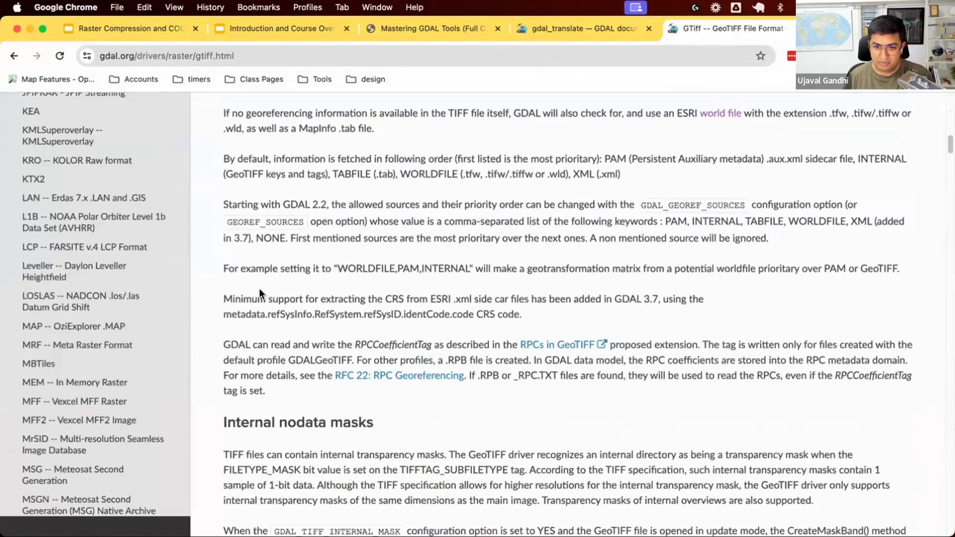
scroll(down, 3)
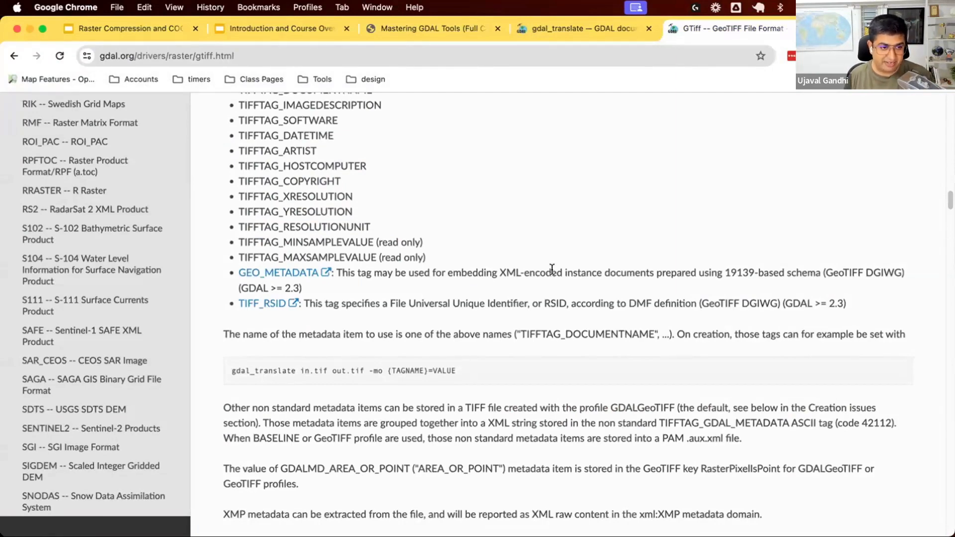
scroll(down, 3)
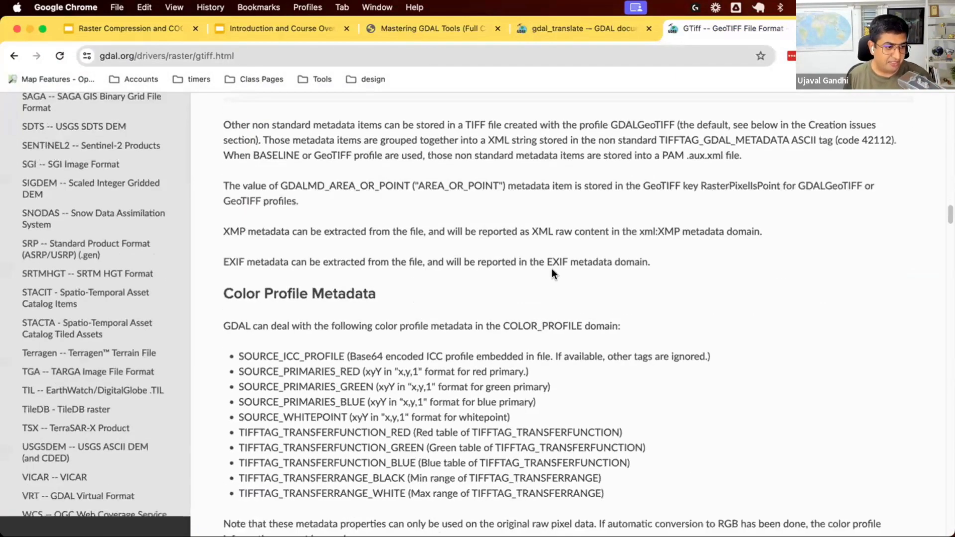
scroll(down, 3)
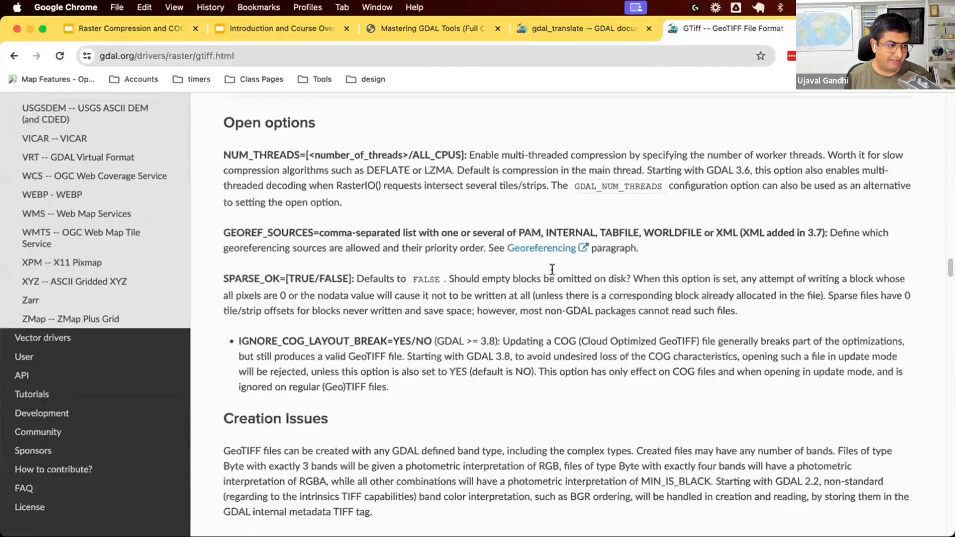
scroll(down, 3)
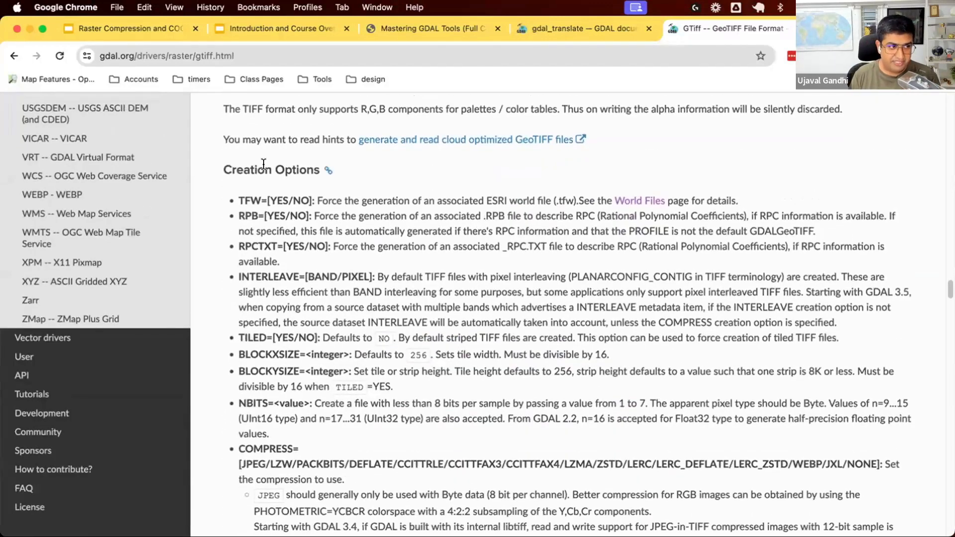
scroll(down, 3)
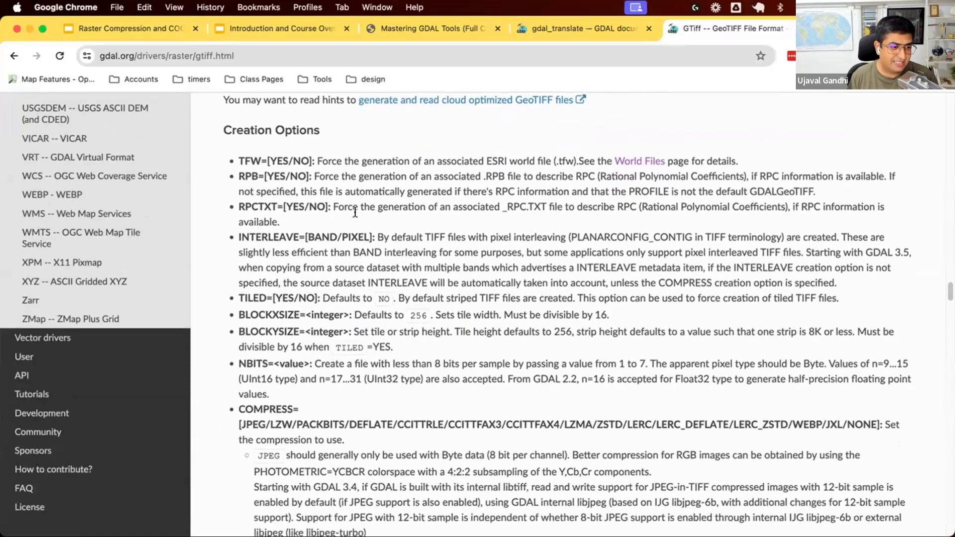
scroll(down, 3)
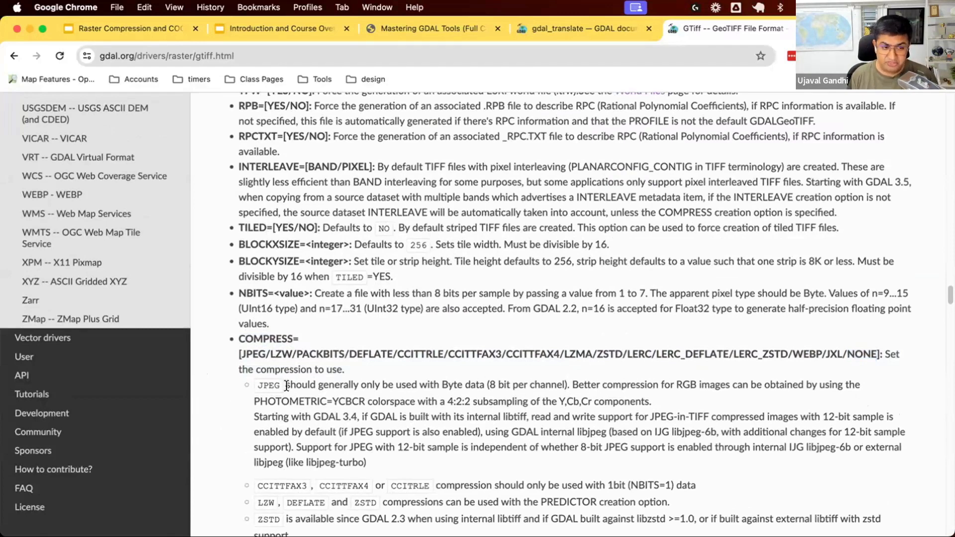
mouse_move(582, 376)
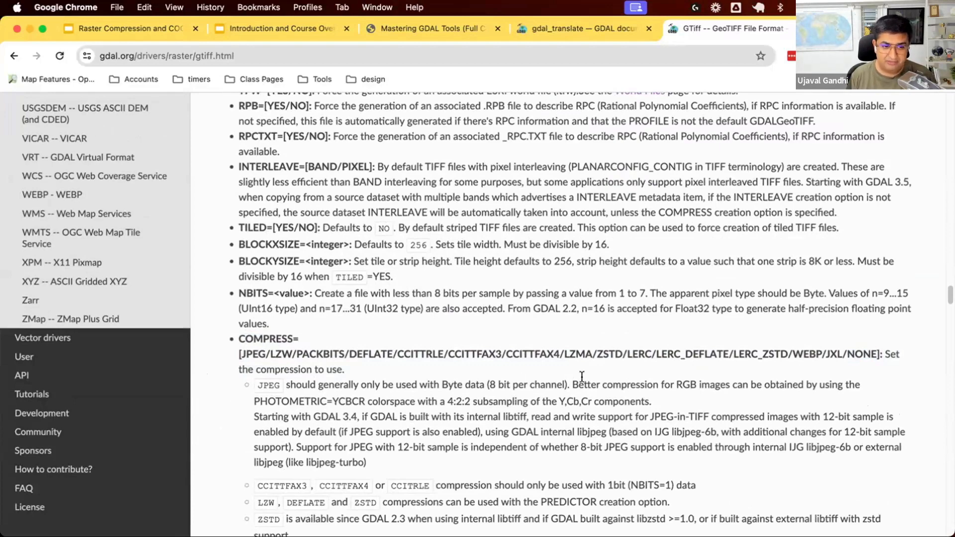
scroll(down, 3)
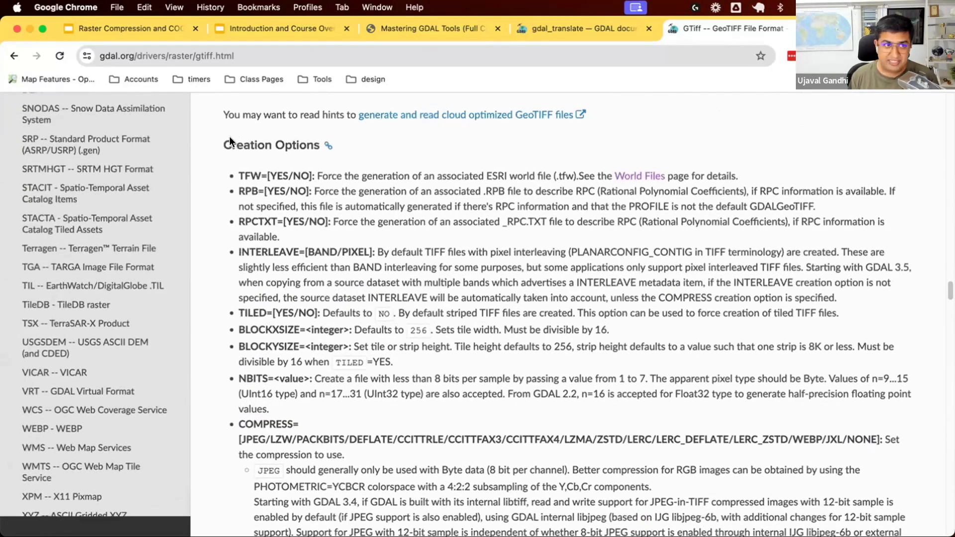
Highlight gdal_translate and the -co option in the gdal_translate synopsis.
click(579, 28)
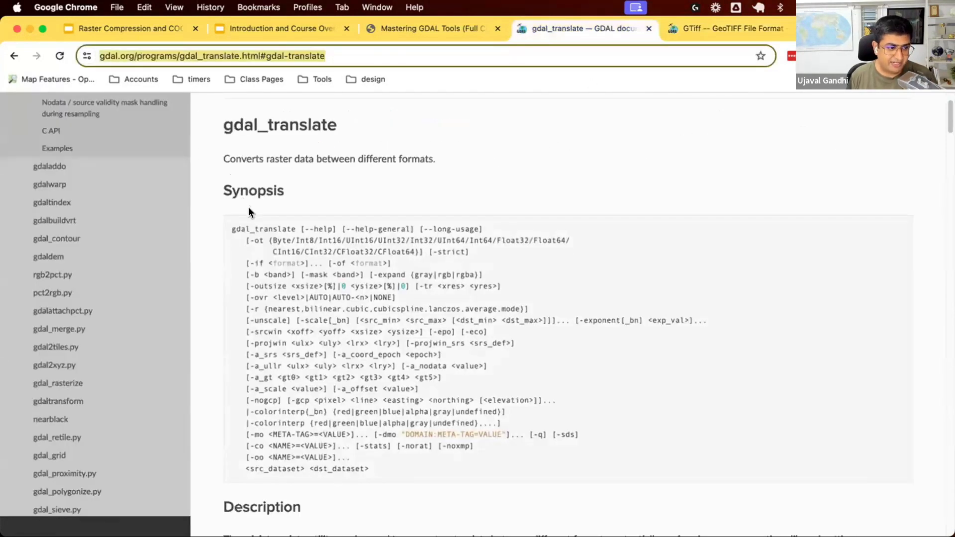
double_click(264, 229)
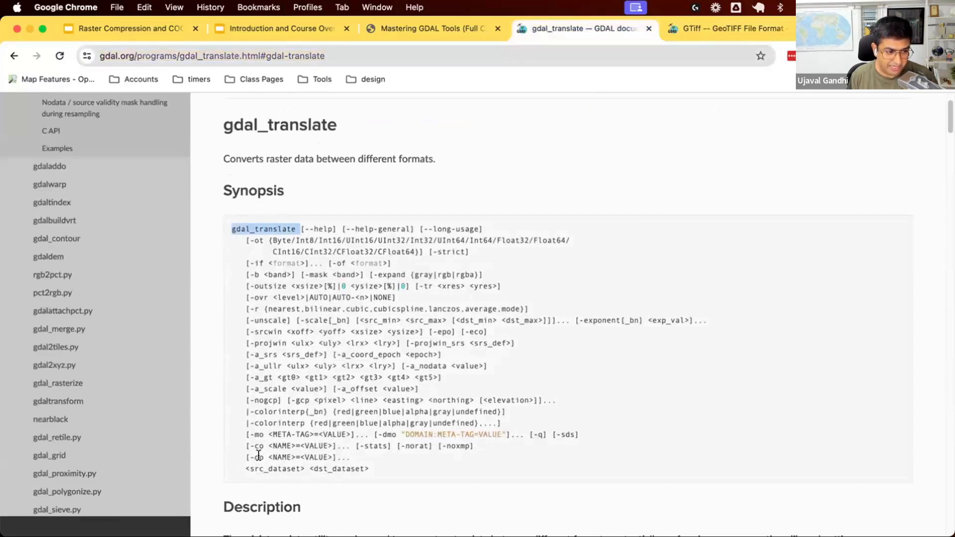
double_click(284, 446)
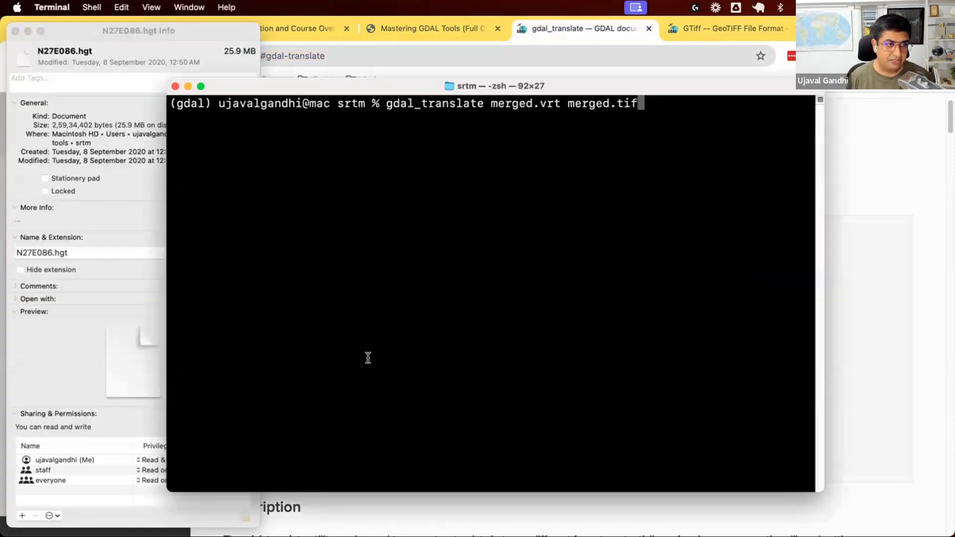
Run gdal_translate merged.vrt merged.tif with -co COMPRESS=DEFLATE in Terminal.
key(cmd+tab)
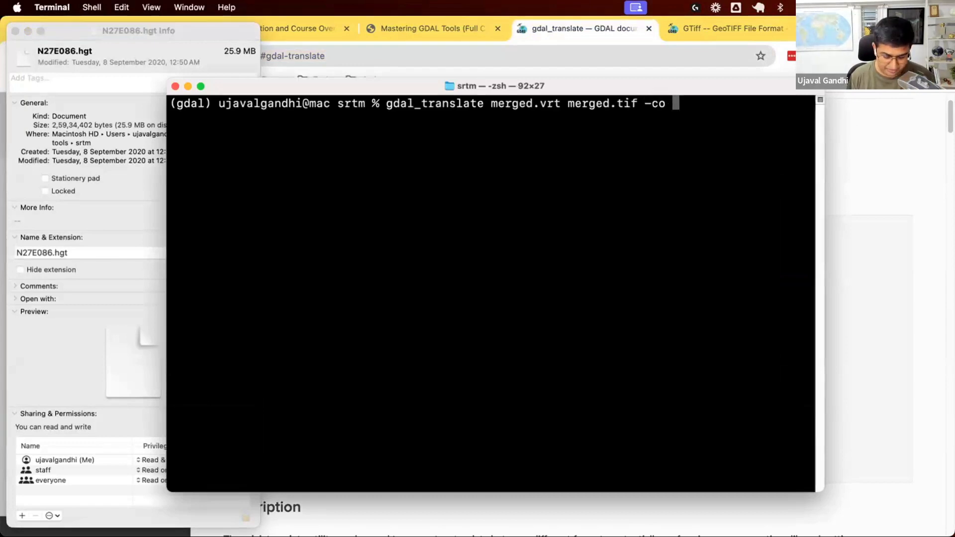
text(COMPRESS)
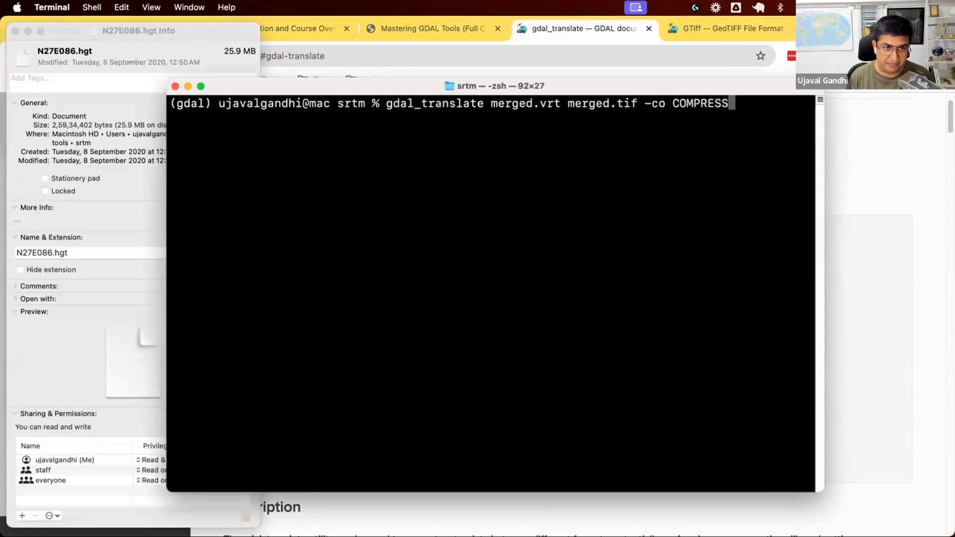
text(=DEFLATE)
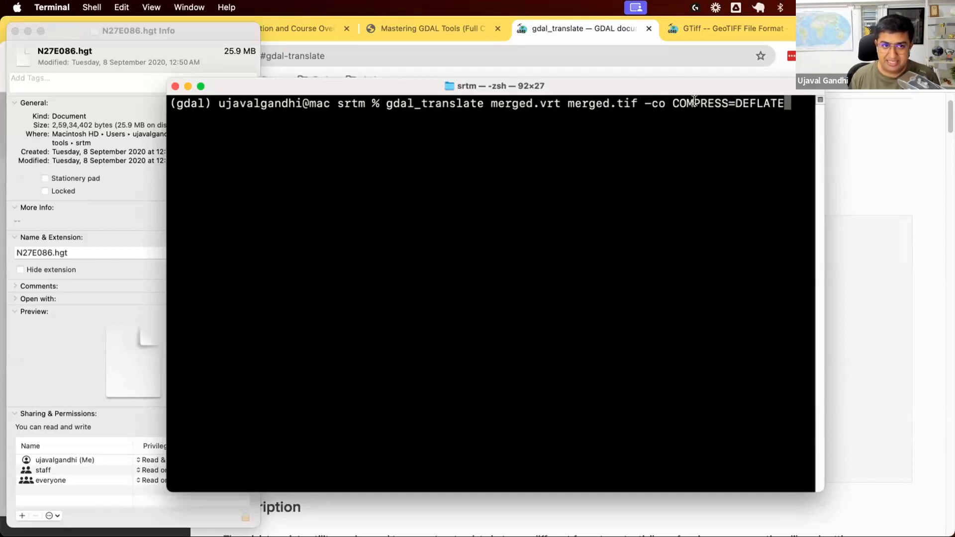
double_click(758, 103)
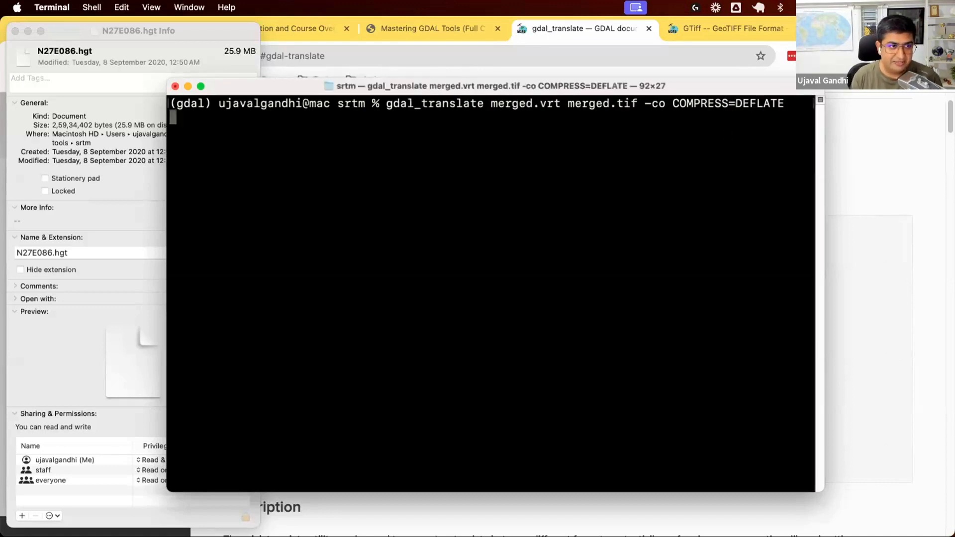
key(Return)
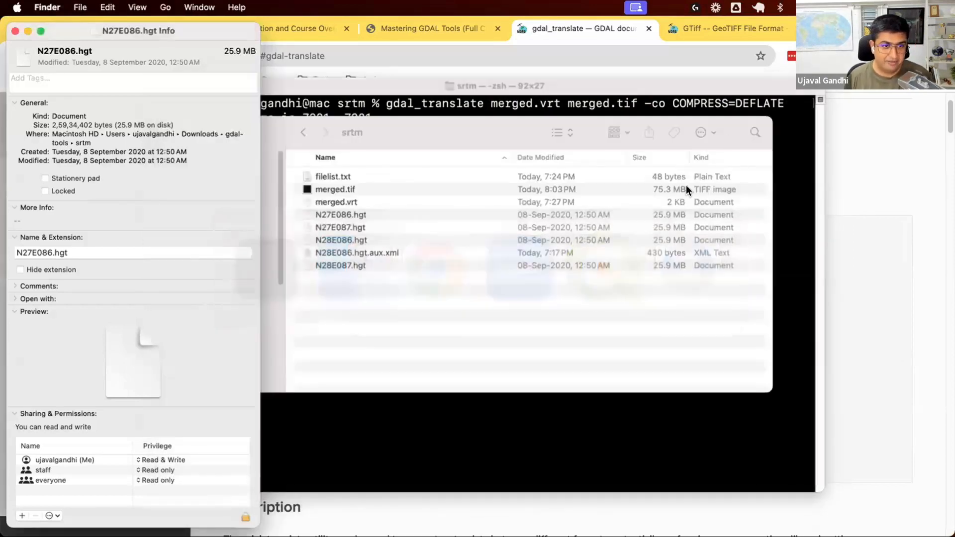
click(334, 189)
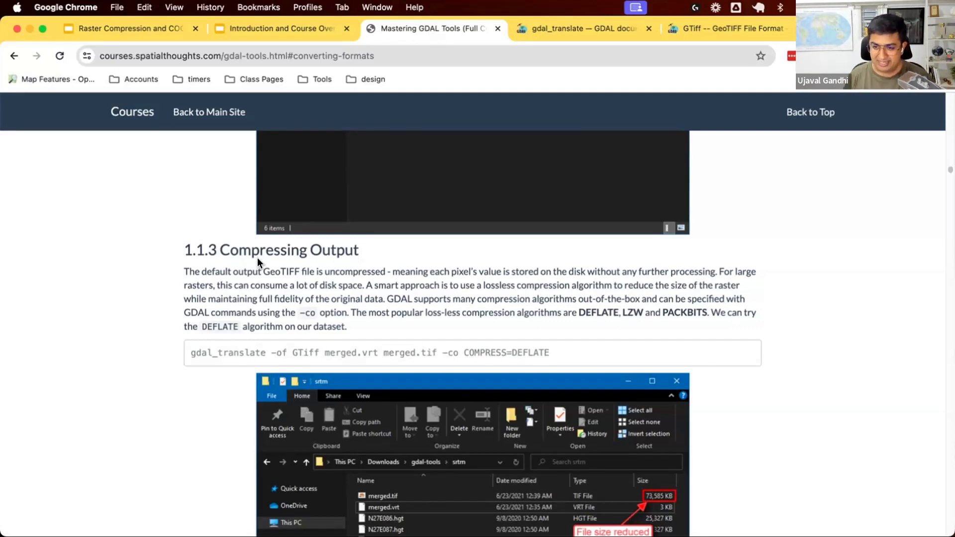
mouse_move(501, 344)
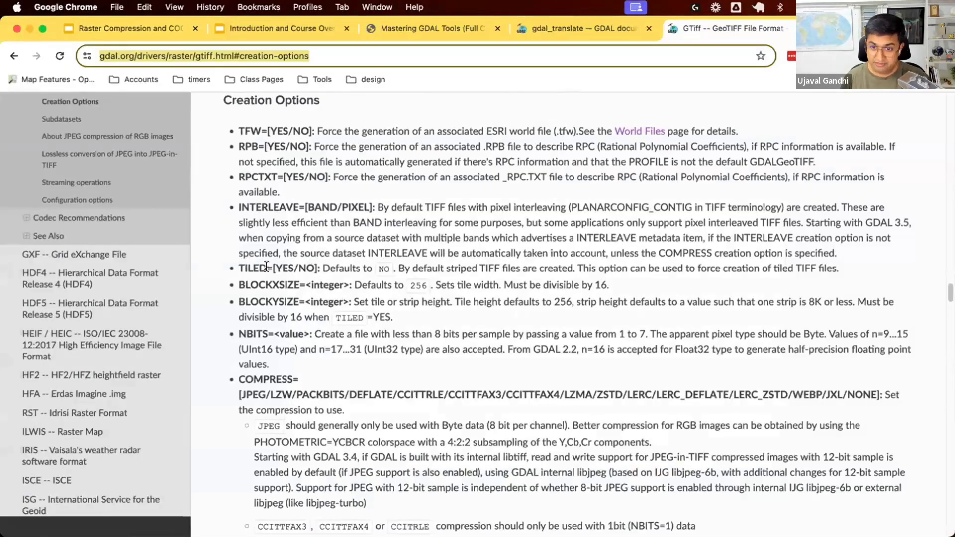
Bring the PREDICTOR creation option and its horizontal differencing description into view.
scroll(down, 3)
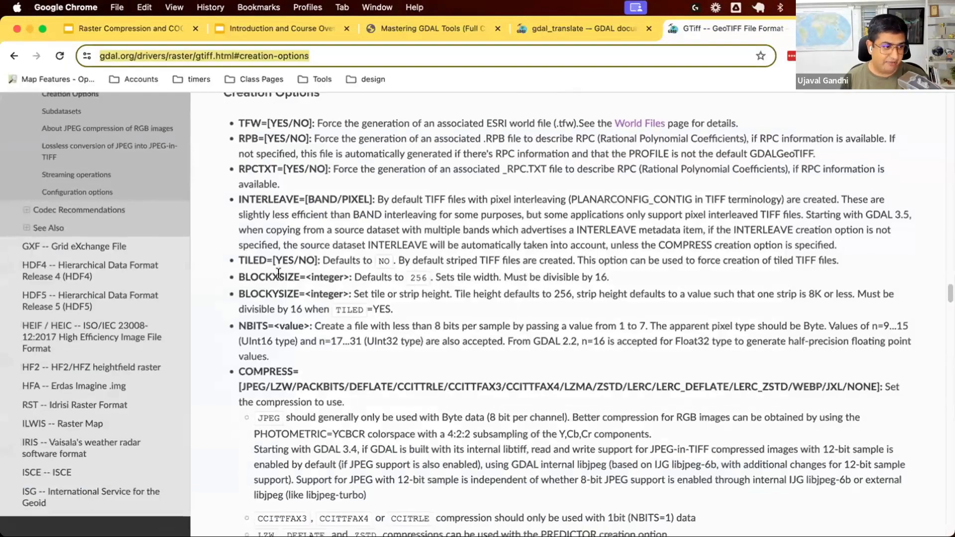
scroll(down, 3)
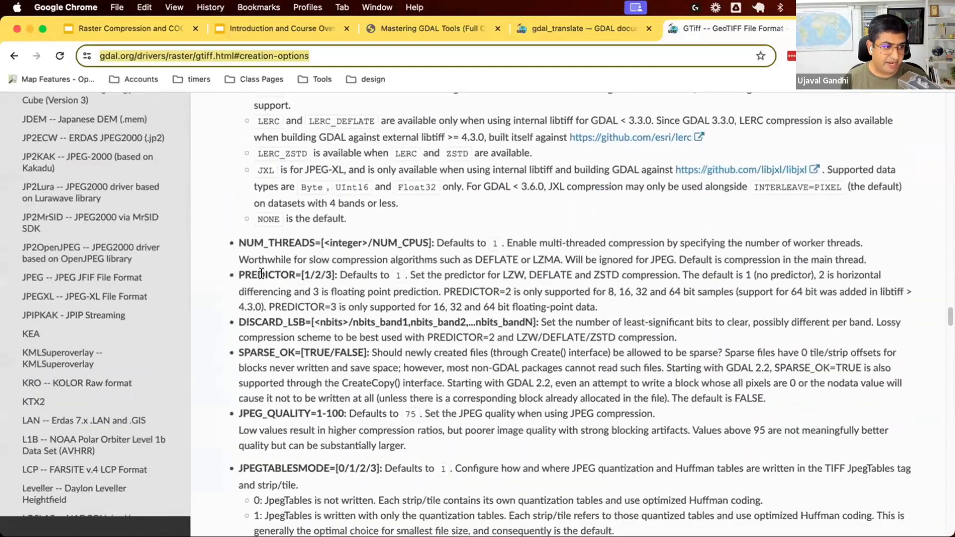
double_click(266, 274)
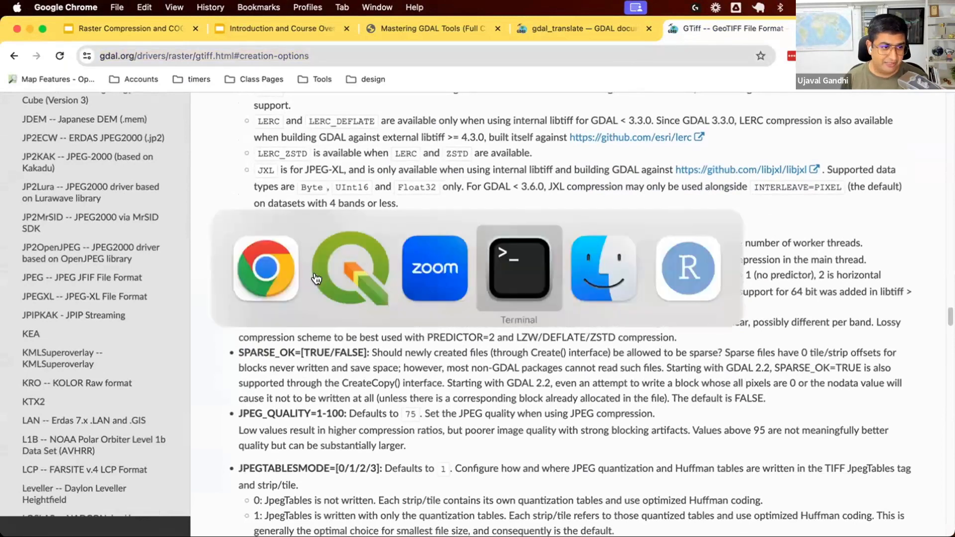
Append -co TILED=YES -co PREDICTOR=2 to the gdal_translate command, then show the course page.
click(519, 267)
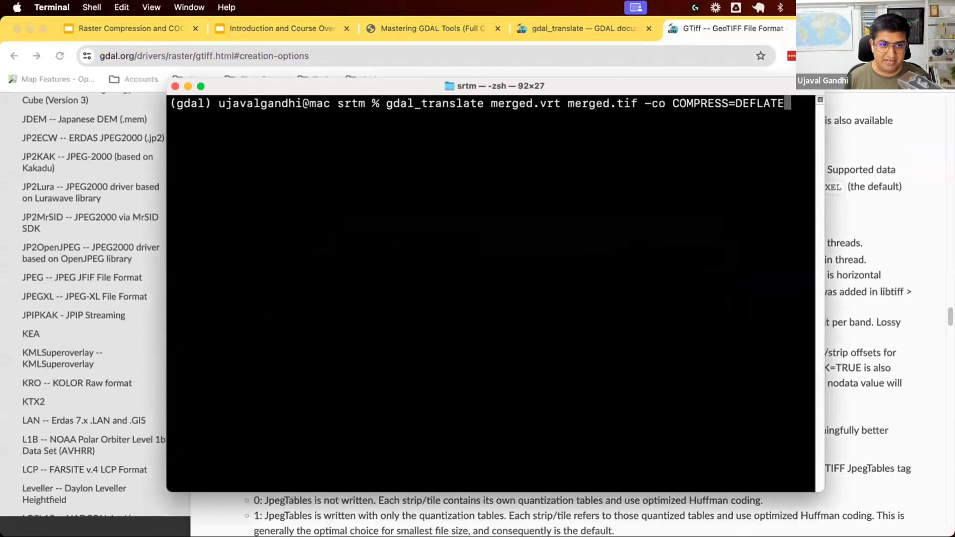
text(-co)
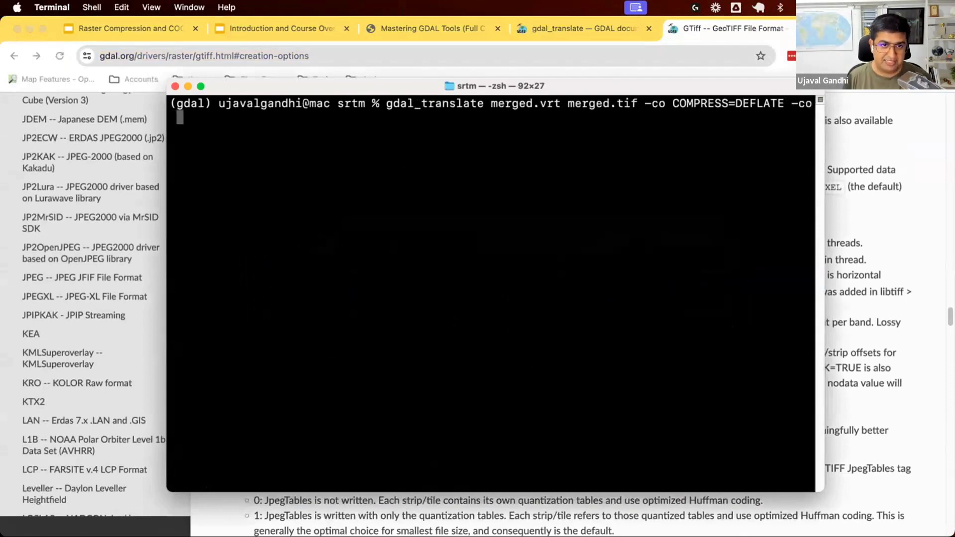
text(TILE)
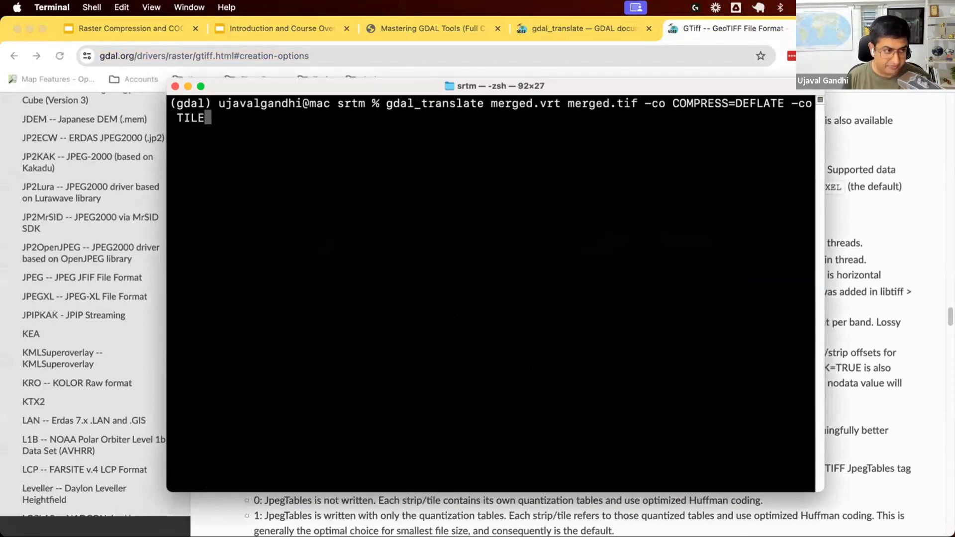
text(D=YES)
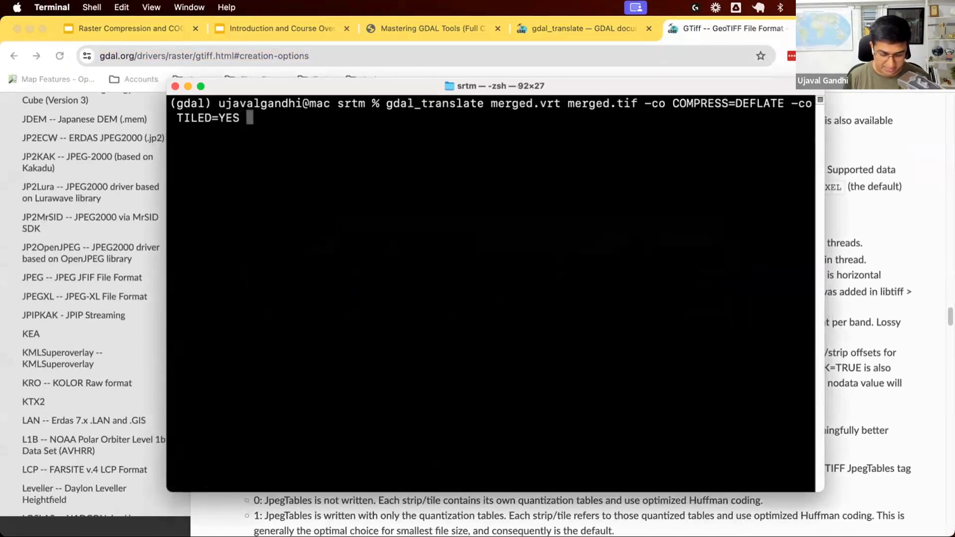
text(-co PRE)
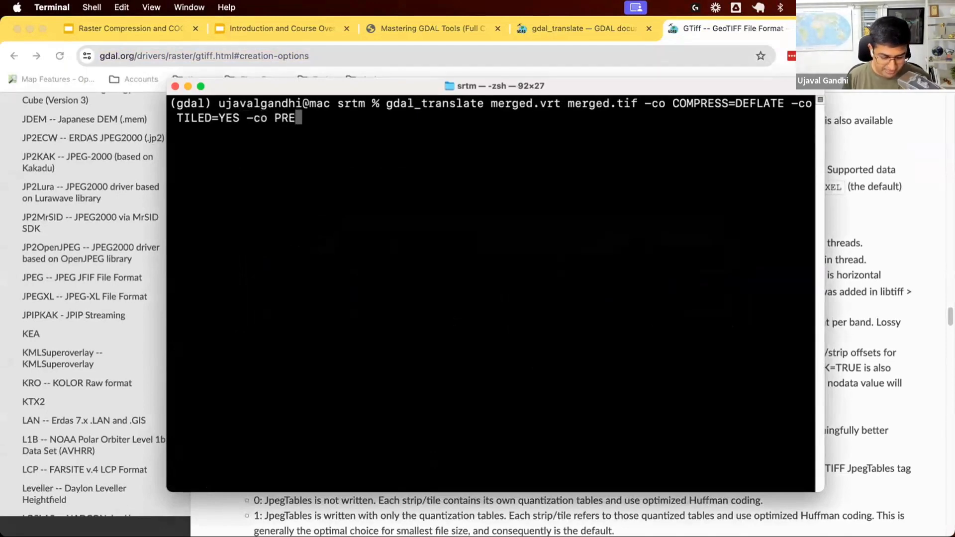
text(DICTOR=2)
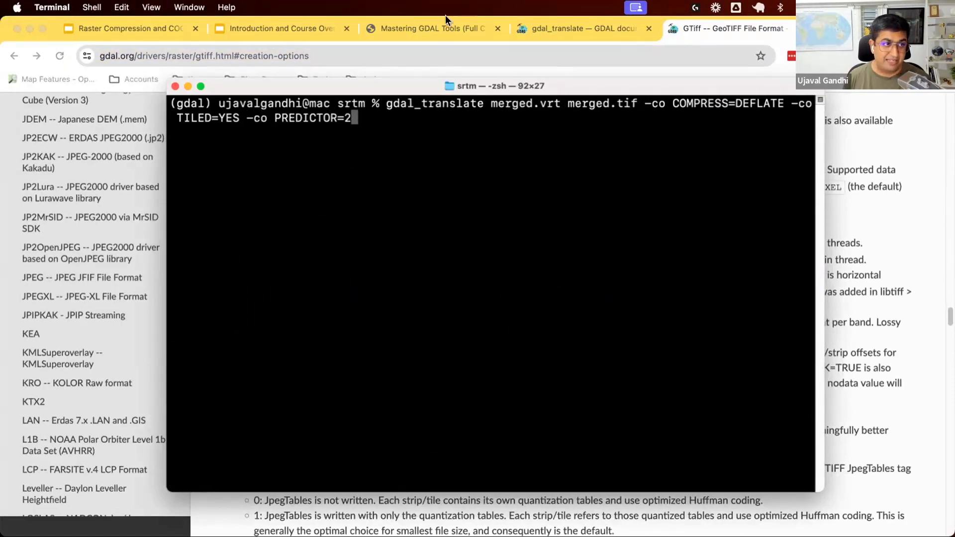
click(433, 28)
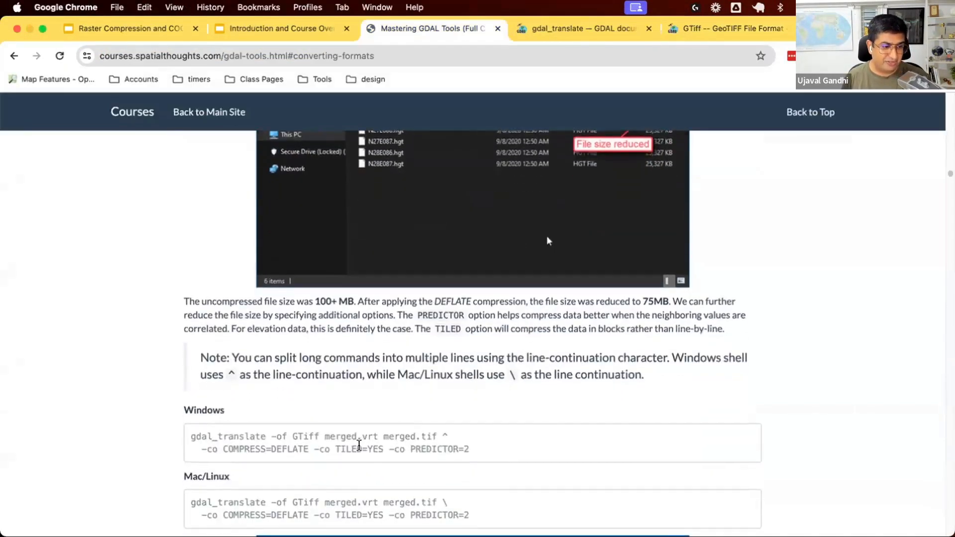
Select the course page's Mac/Linux gdal_translate command with DEFLATE, TILED=YES and PREDICTOR=2.
scroll(down, 3)
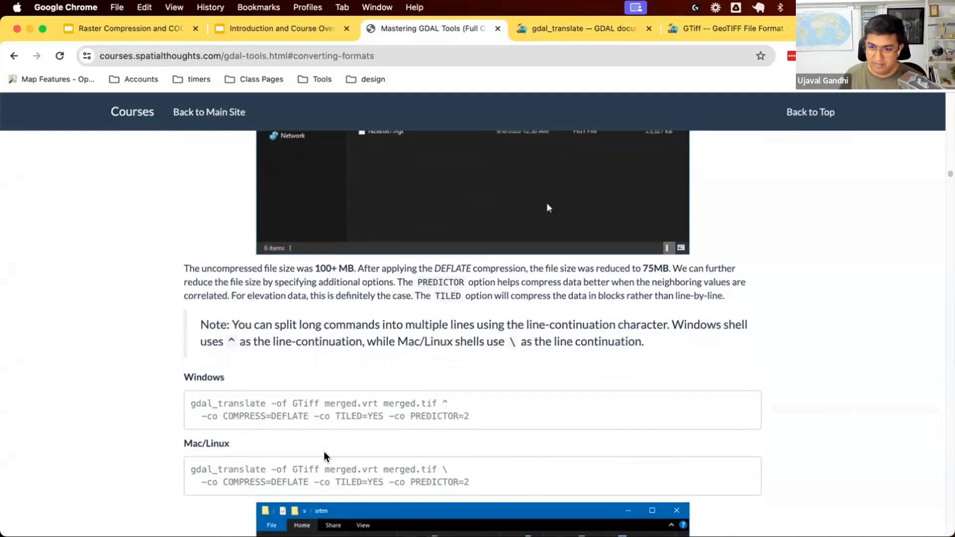
mouse_move(430, 427)
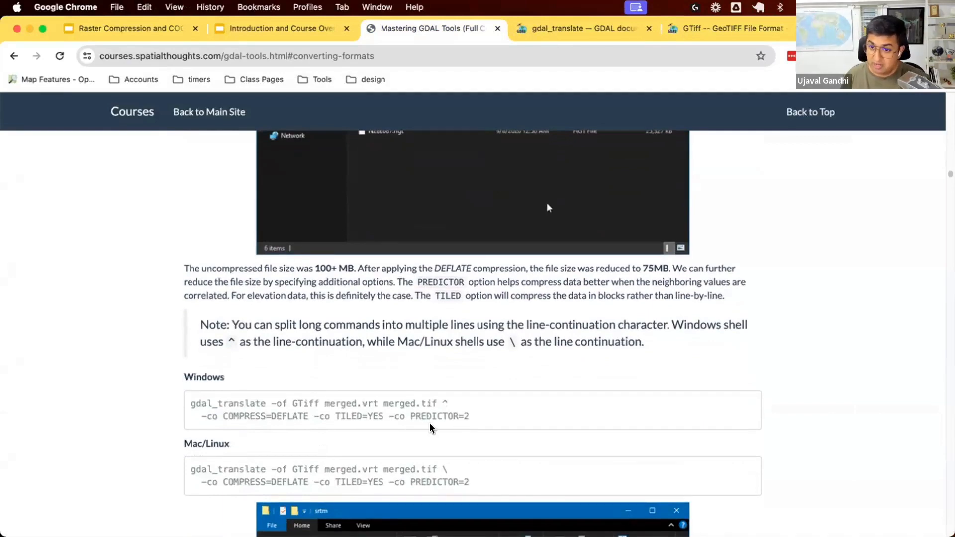
mouse_move(441, 402)
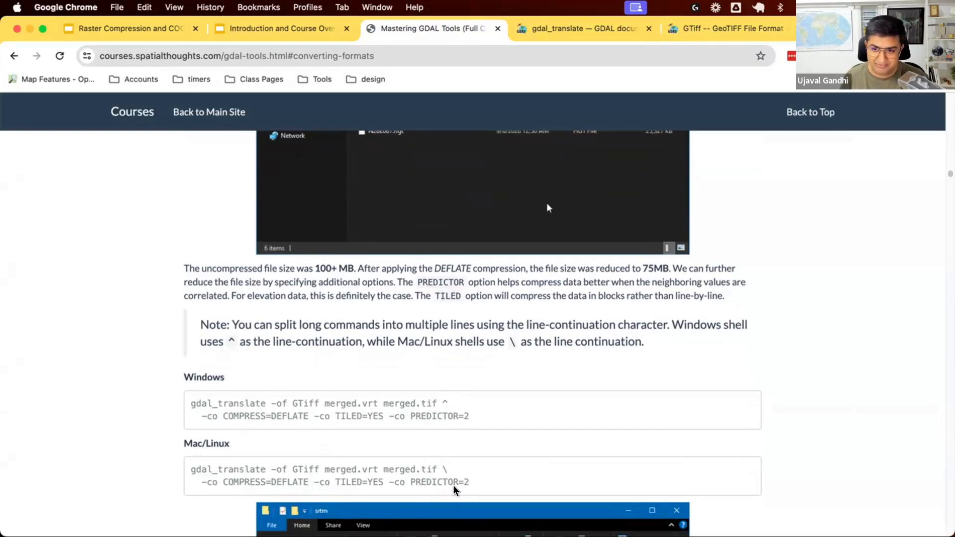
drag(191, 468, 468, 482)
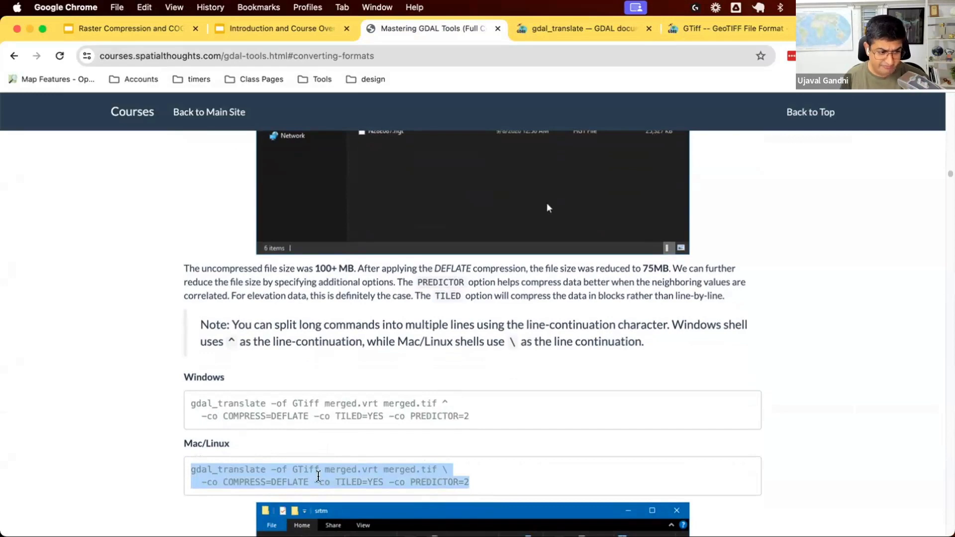
key(cmd+tab)
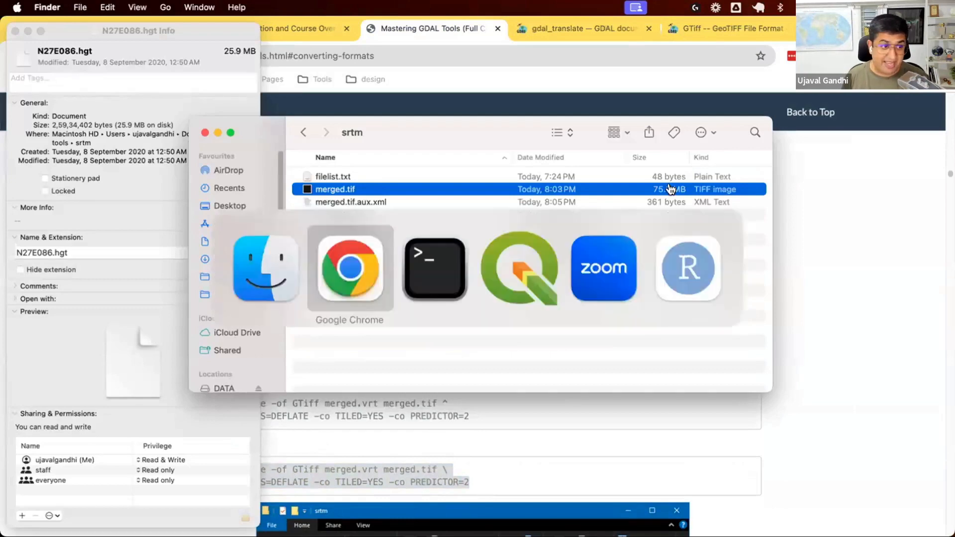
Run the tiled, PREDICTOR=2 gdal_translate command, producing merged.tif at 40.4 MB.
click(435, 267)
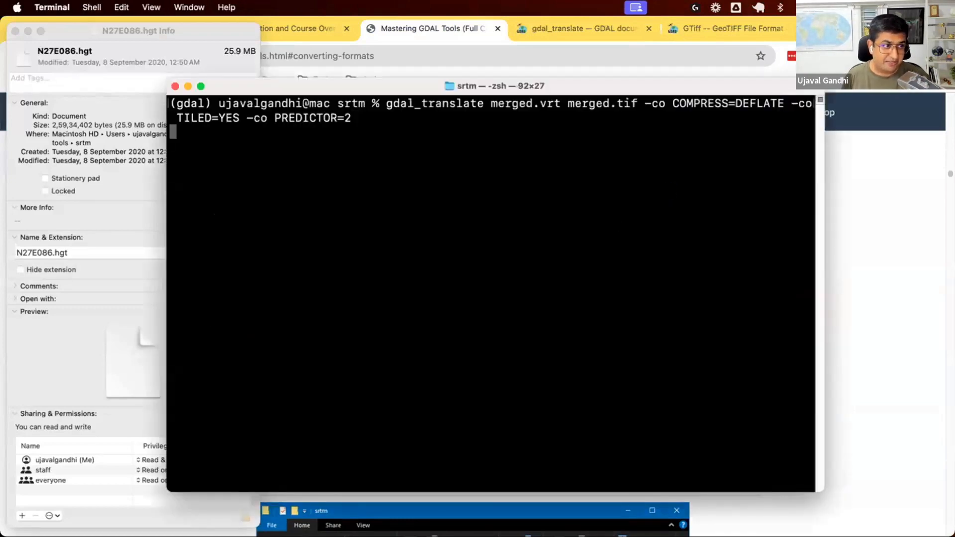
key(Return)
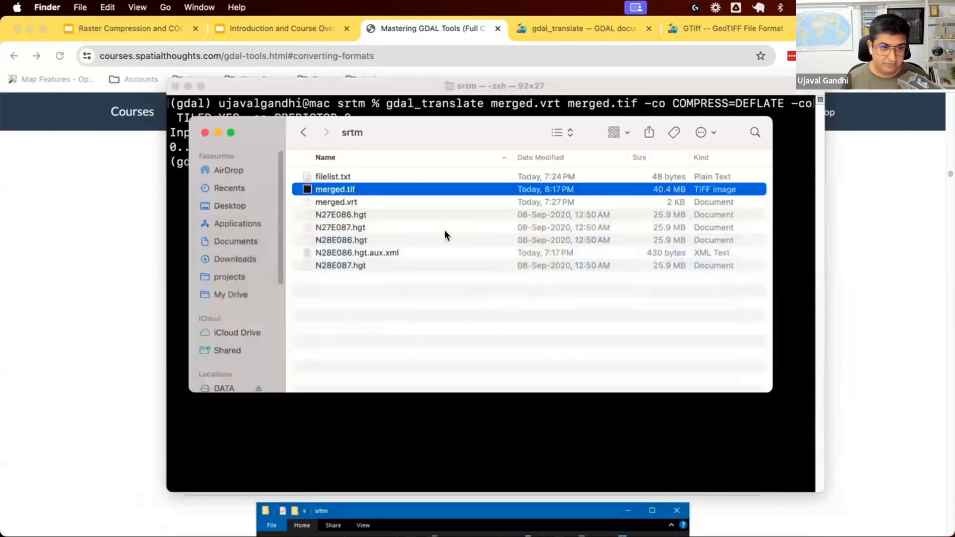
mouse_move(639, 358)
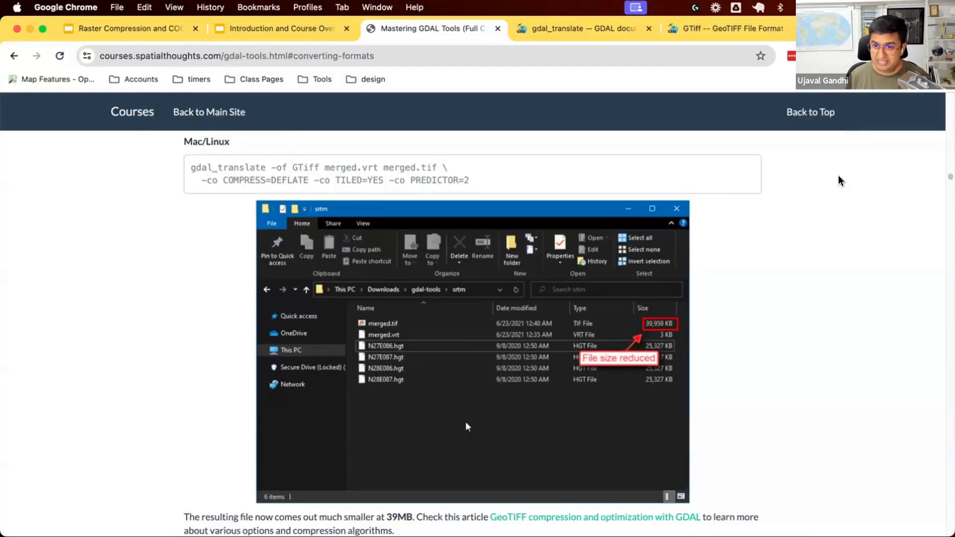
Return to the Raster Compression lecture deck's Use of Tiling slide.
click(126, 28)
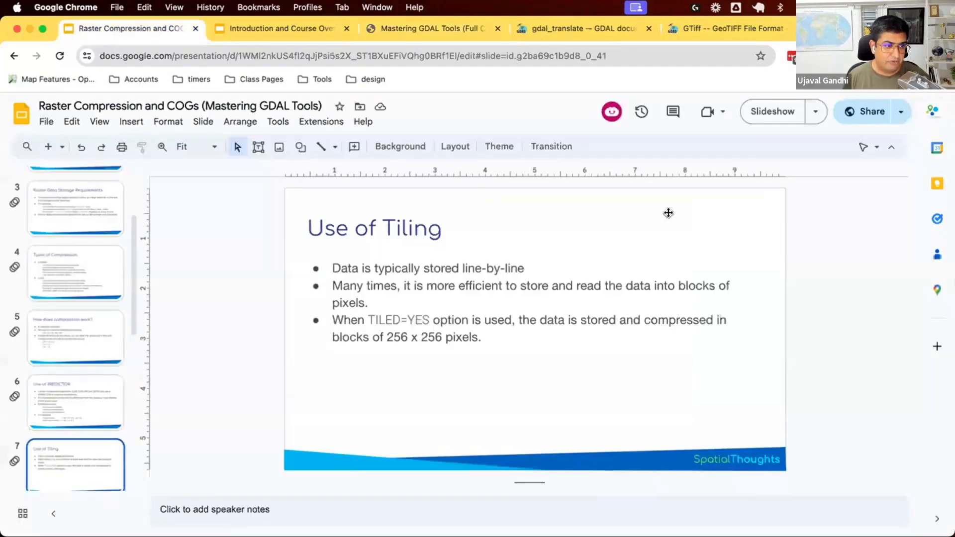